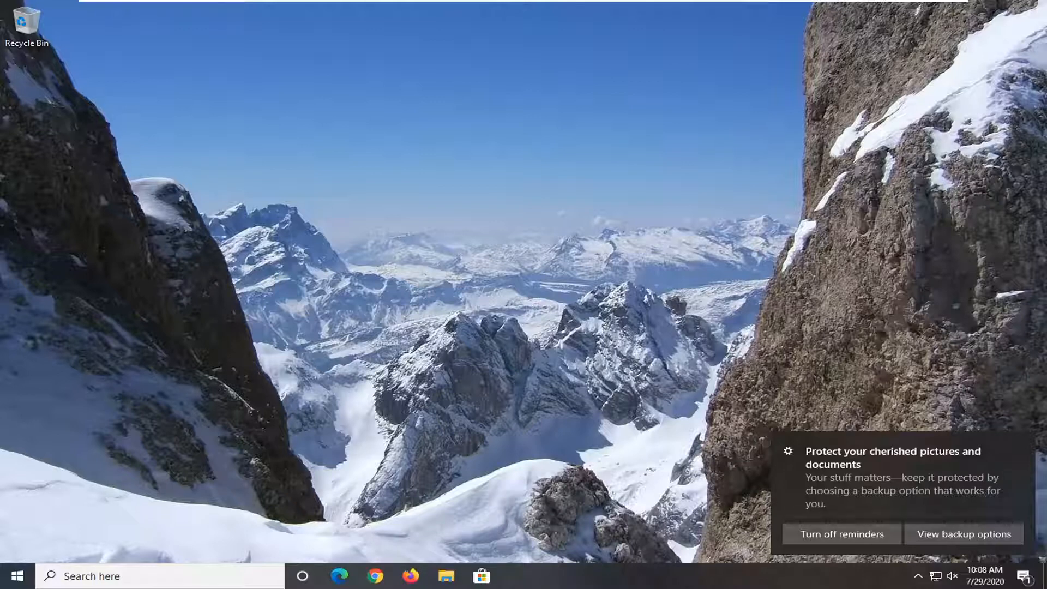
pyautogui.moveTo(706, 308)
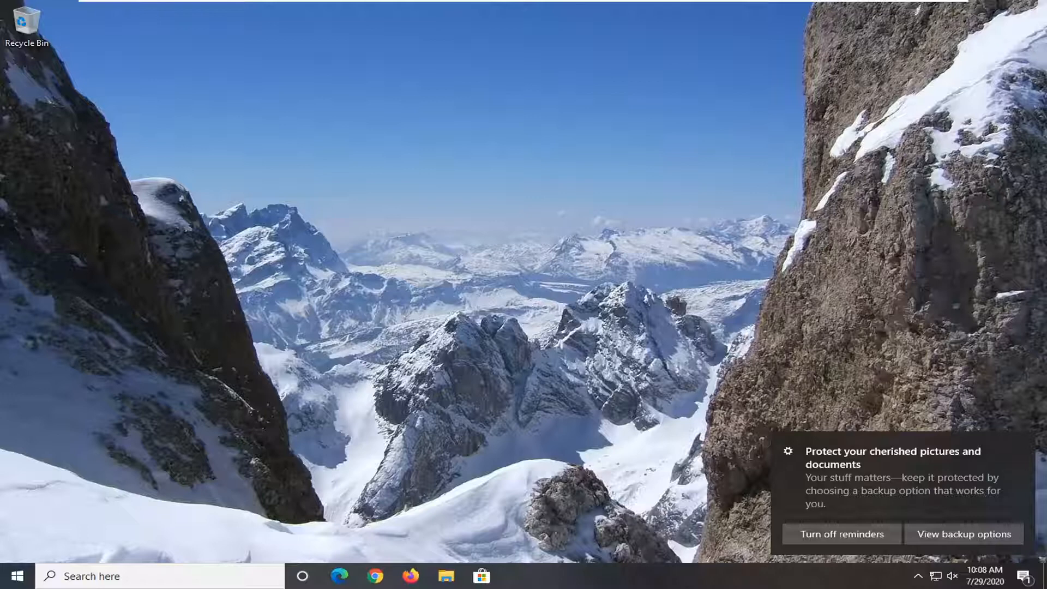
# - Launch Settings from the gear icon in the Start menu
pyautogui.click(10, 575)
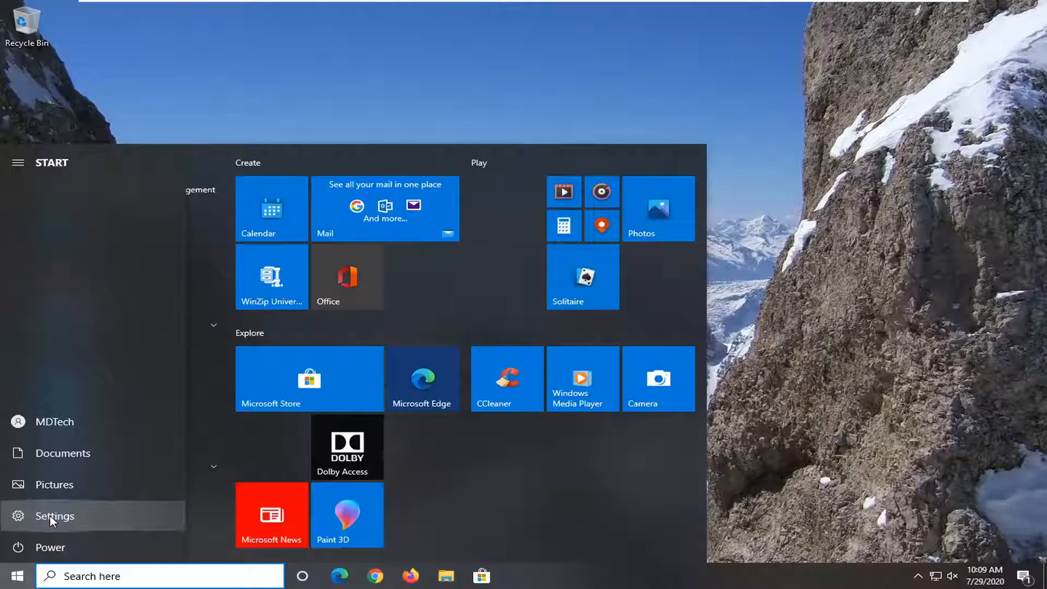
pyautogui.click(55, 515)
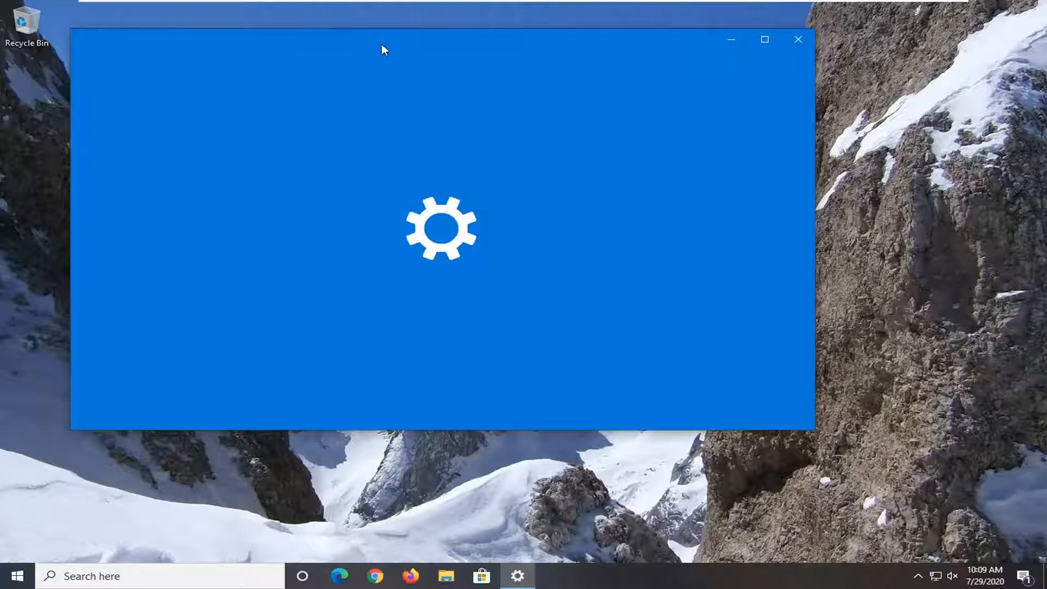
# - Drag the loading Settings window to a new spot on screen
pyautogui.moveTo(384, 50); pyautogui.dragTo(459, 83)
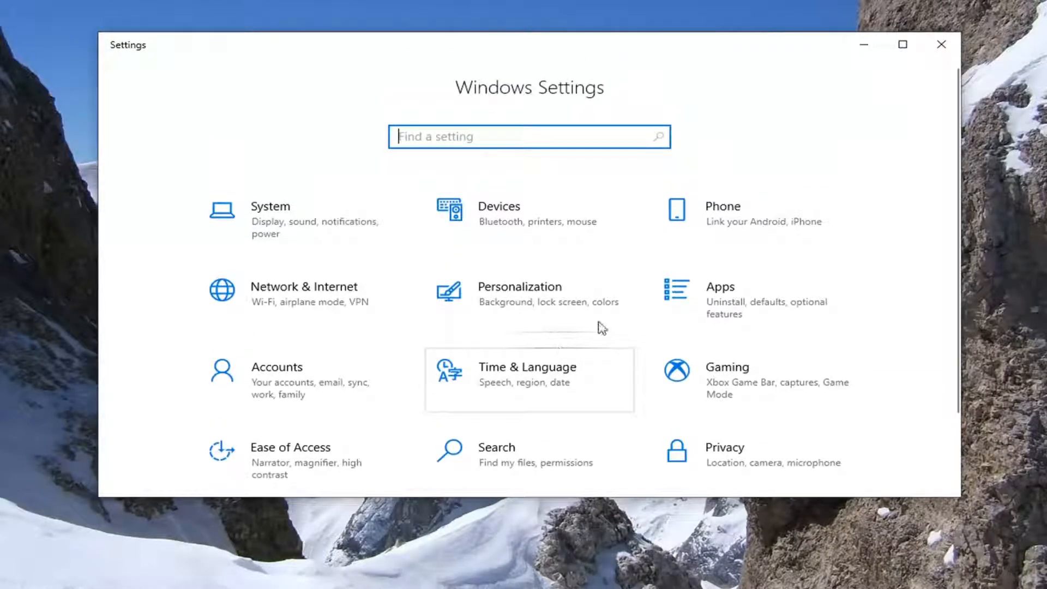
pyautogui.moveTo(801, 317)
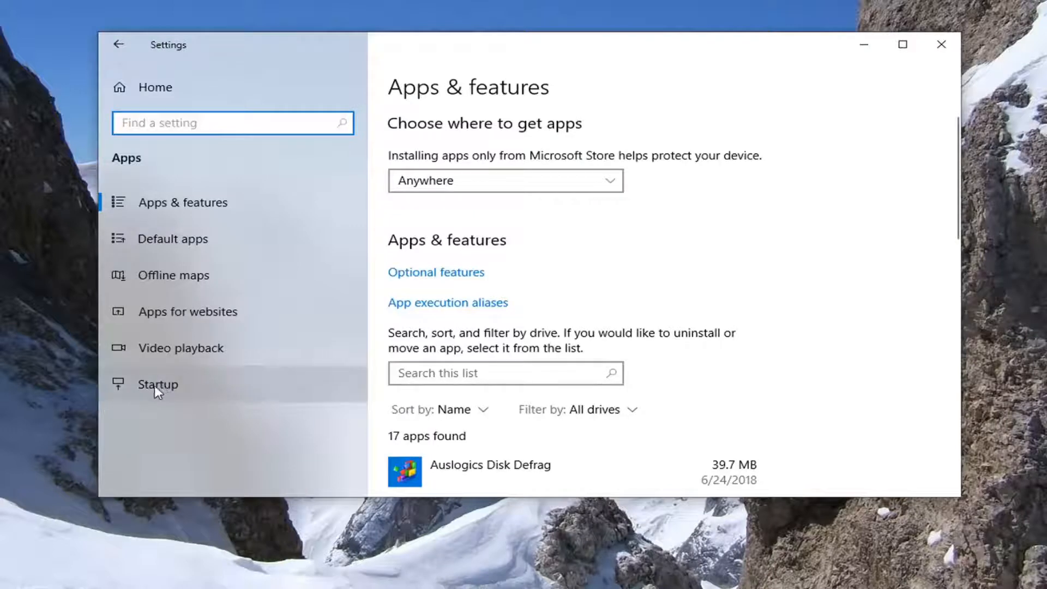
# - Open the Startup page under Apps to list startup apps and their states
pyautogui.click(157, 384)
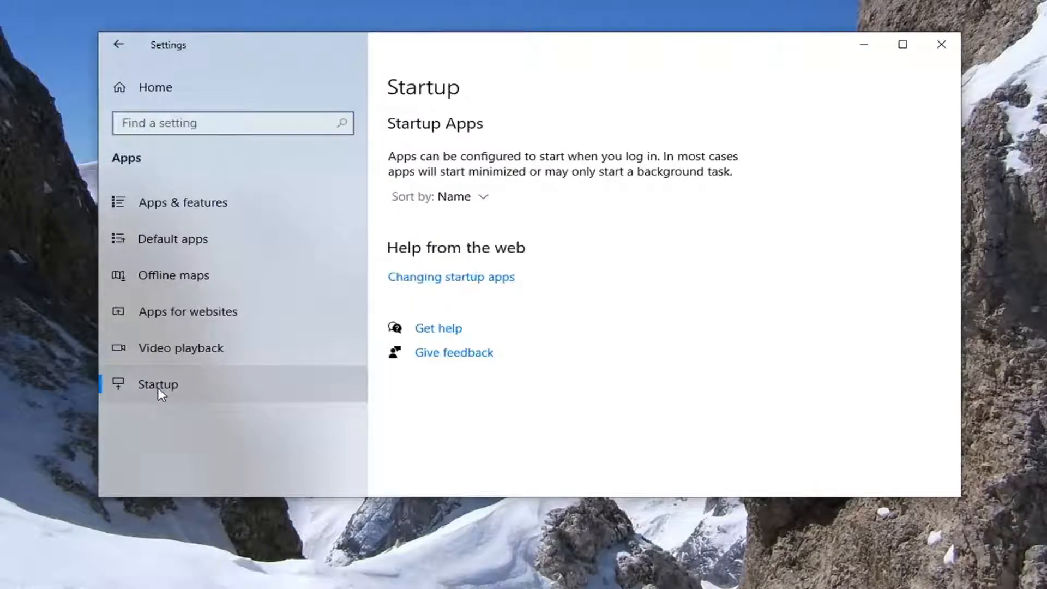
pyautogui.click(157, 383)
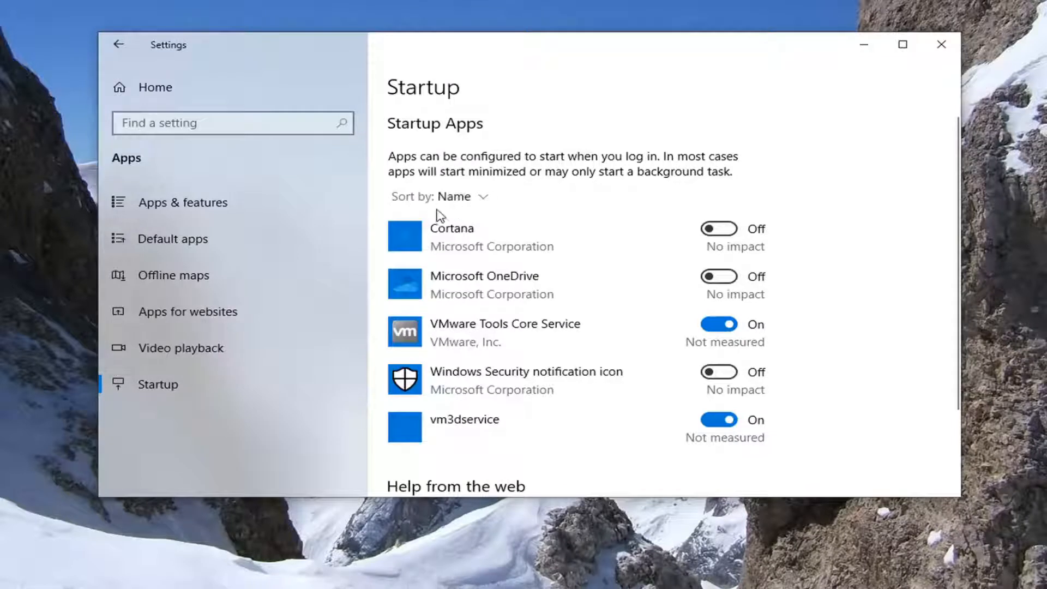
pyautogui.moveTo(624, 404)
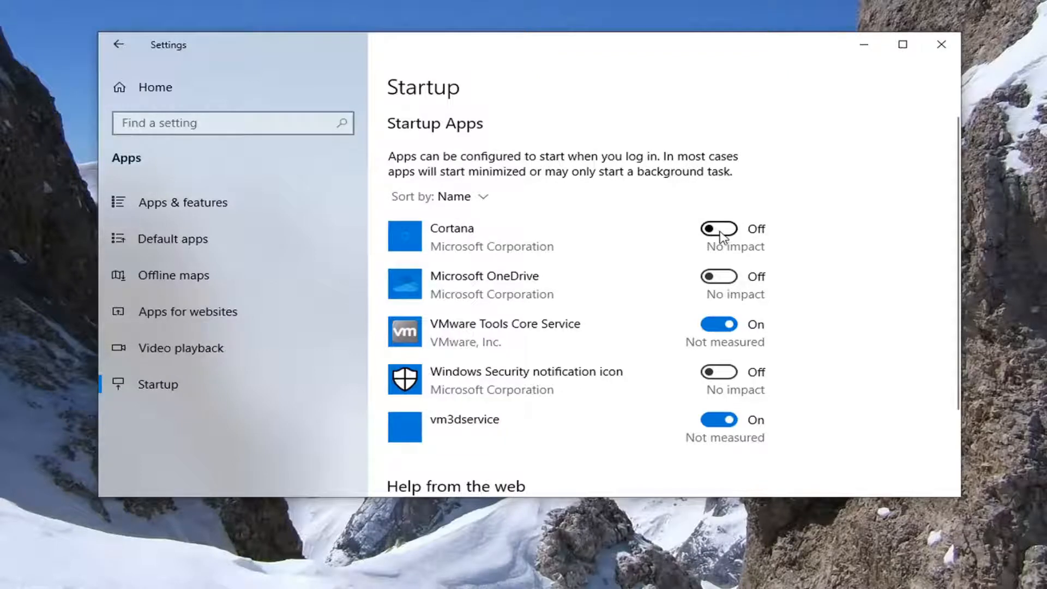
# - Switch Cortana's startup toggle on, then back off, and close Settings
pyautogui.click(718, 229)
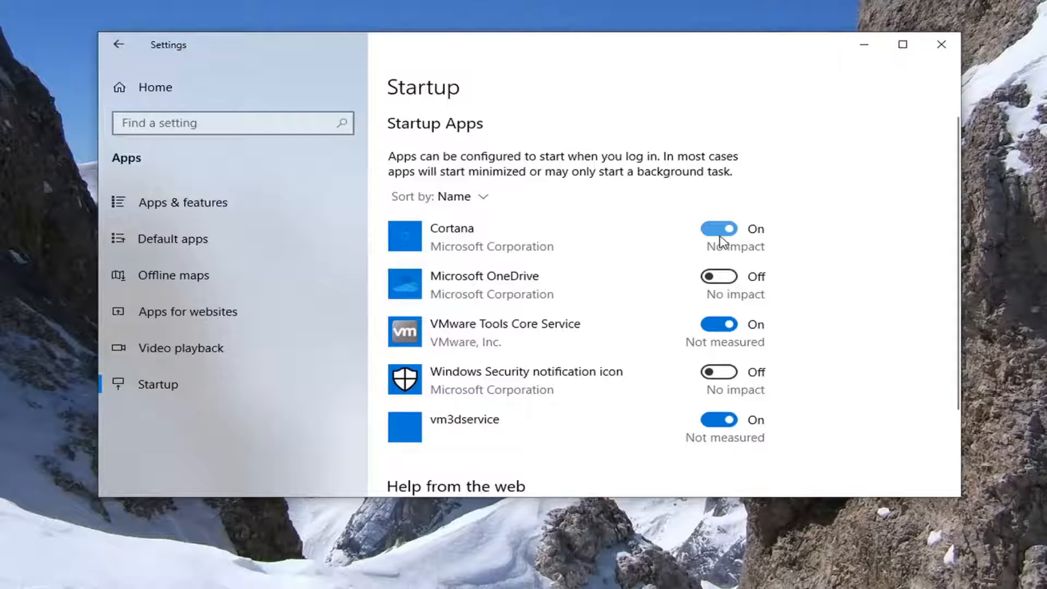
pyautogui.click(718, 229)
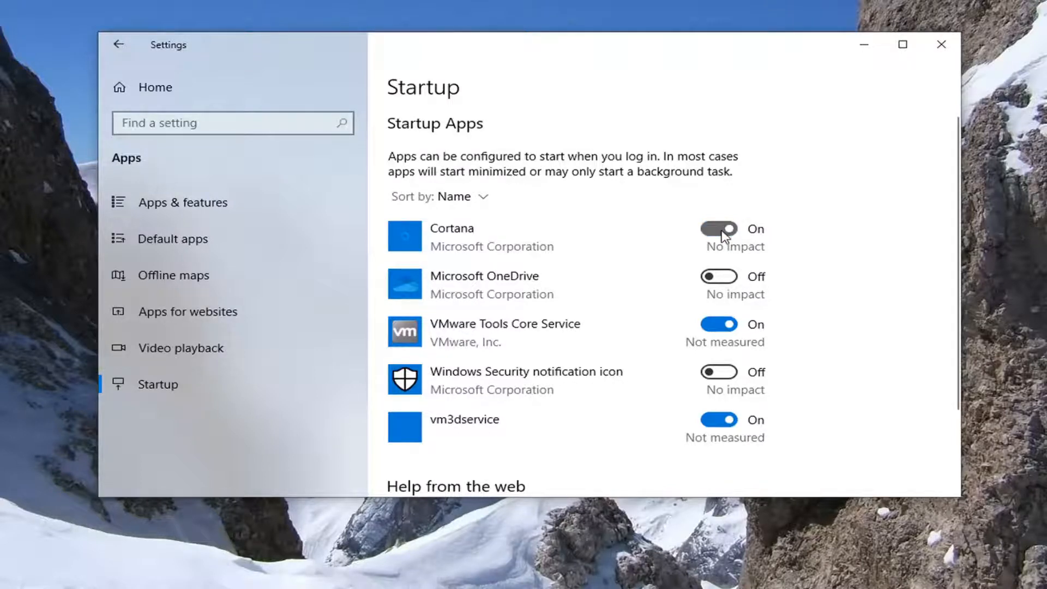
pyautogui.click(718, 229)
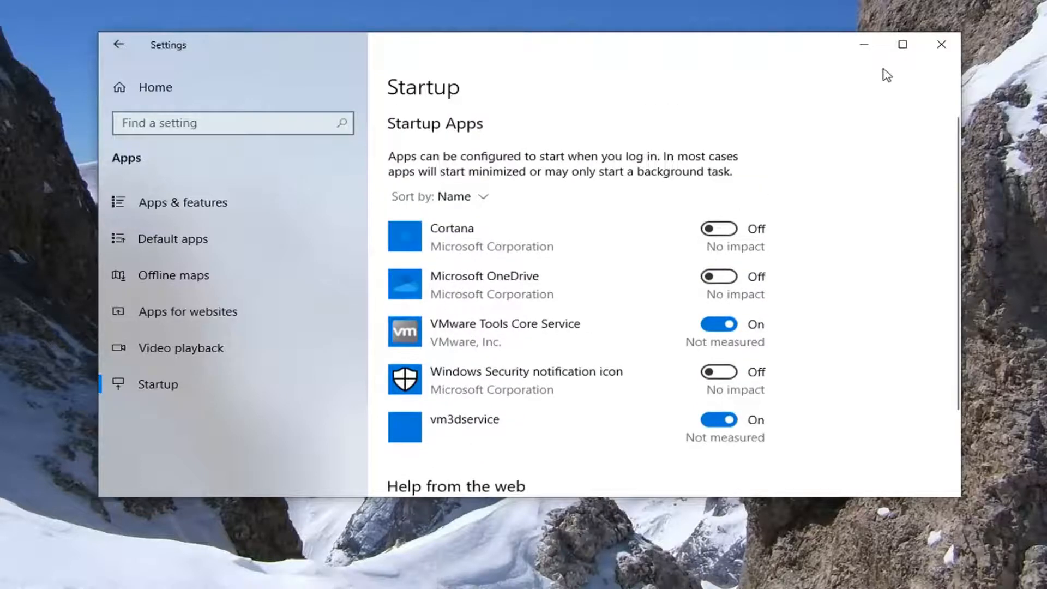
pyautogui.click(942, 45)
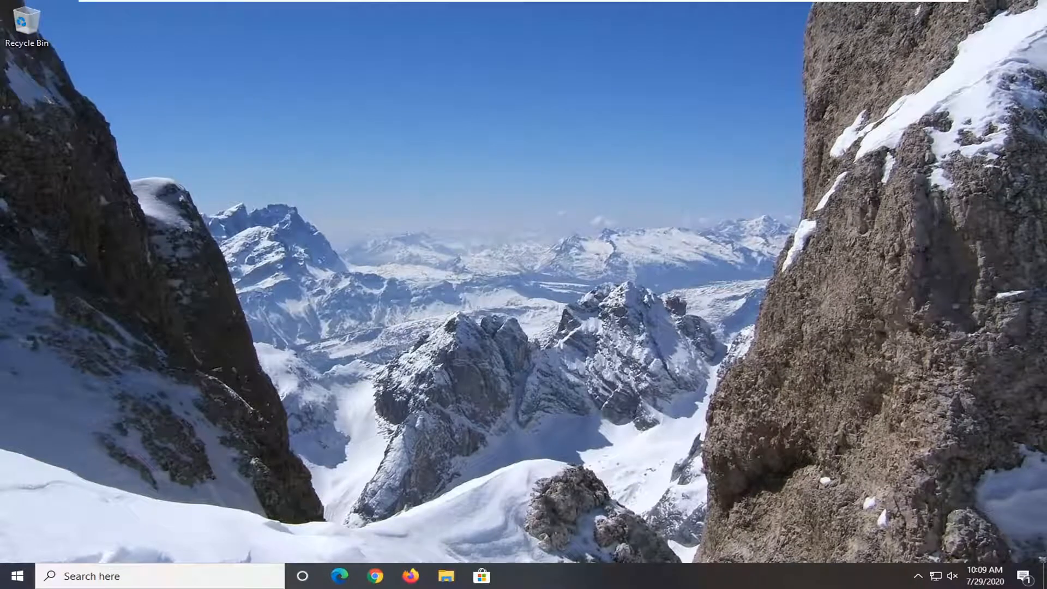